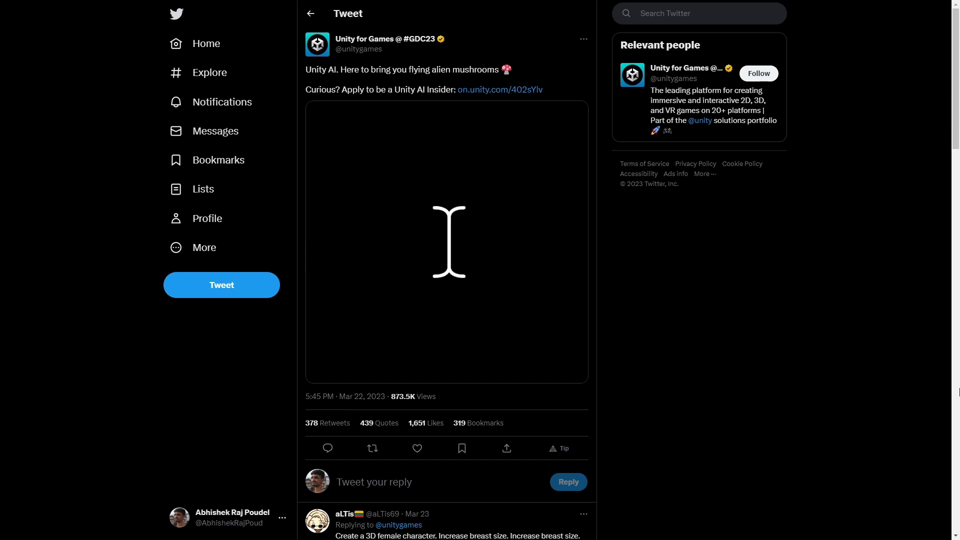
Step: Play the 'ChatGPT in Unity is INSANE!' demo where prompts like 'Create 10 point lights at random points.' generate objects
text(Create a 3D character)
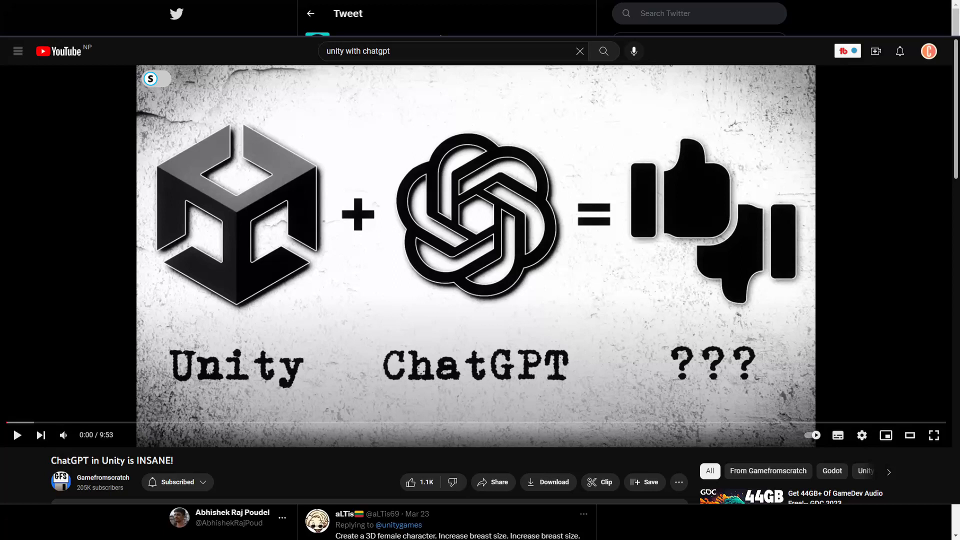
click(17, 435)
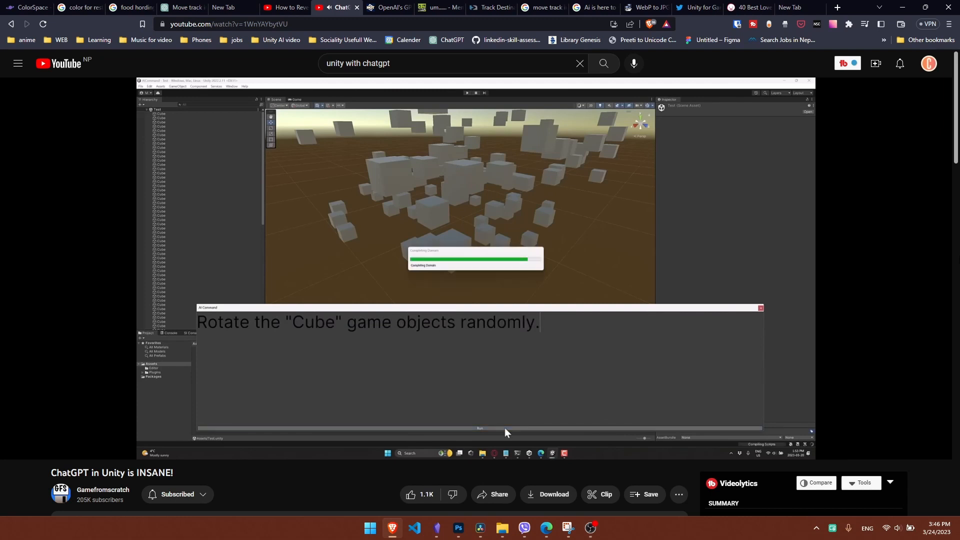
text(Create a large fl)
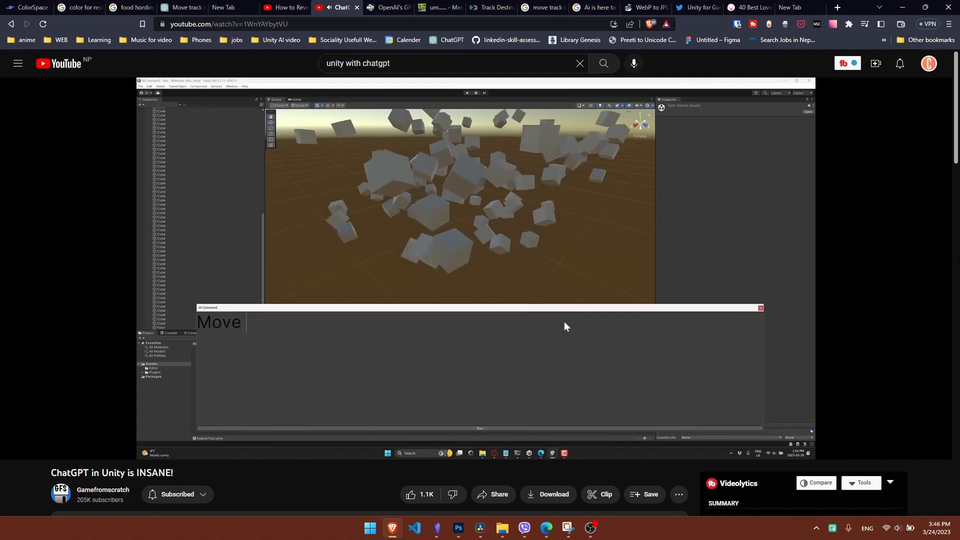
text(Create 10 point lights at random points.)
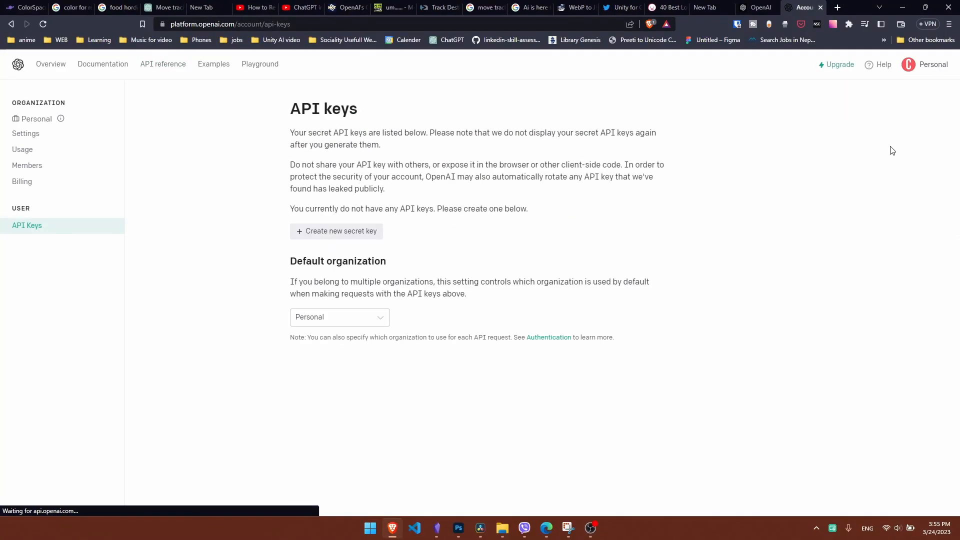
Step: Show the account Usage summary with the expired $18.00 free trial grant
click(22, 149)
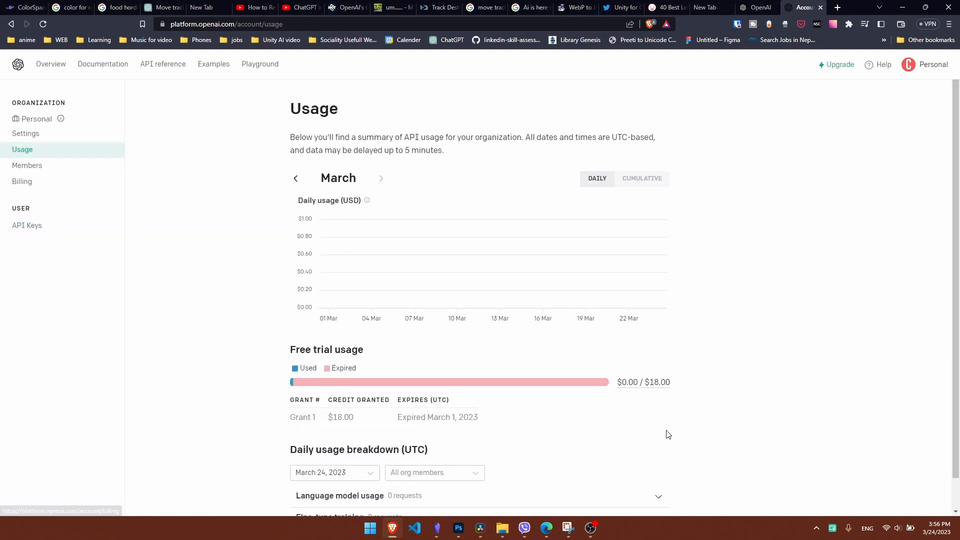